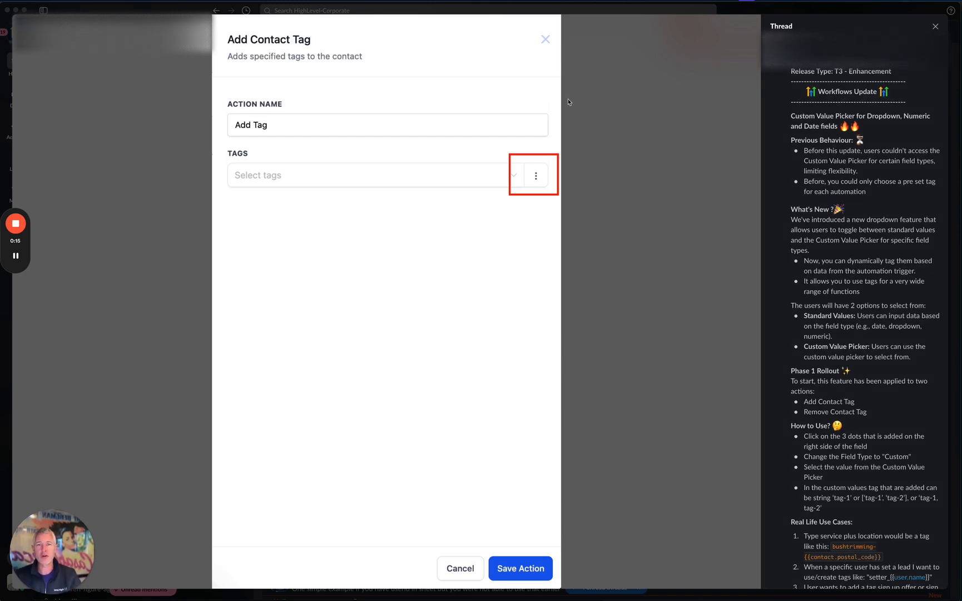
pyautogui.moveTo(264, 193)
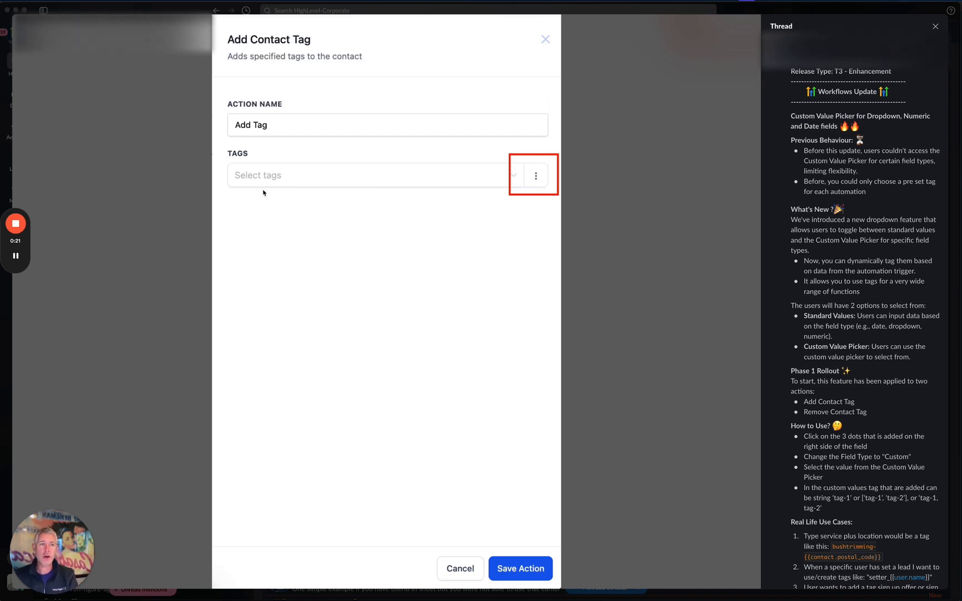
pyautogui.moveTo(361, 155)
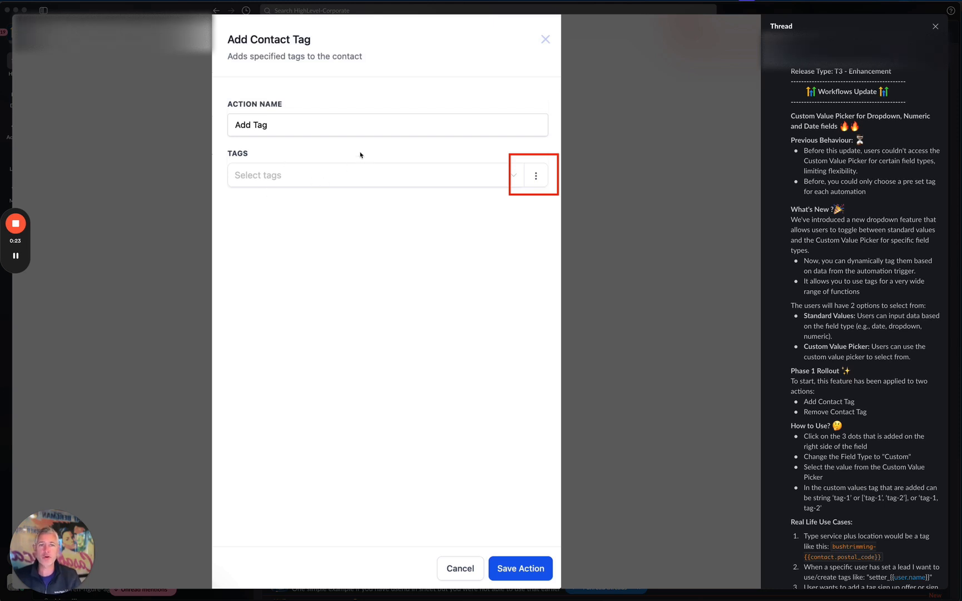
pyautogui.moveTo(558, 186)
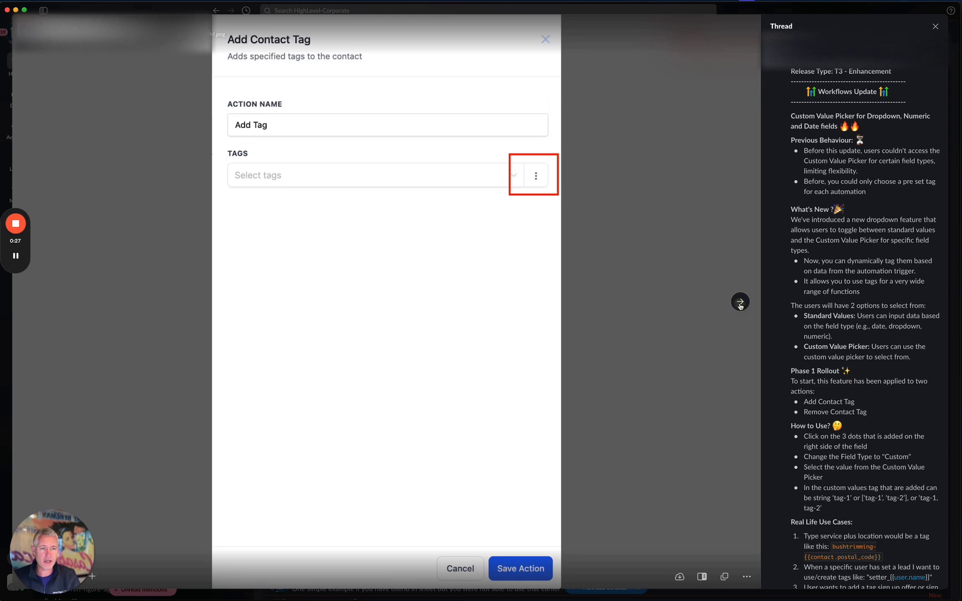
# Step: Reveal the Tags field's value-type choices, Standard and Custom Values, from its three-dot menu
pyautogui.click(536, 175)
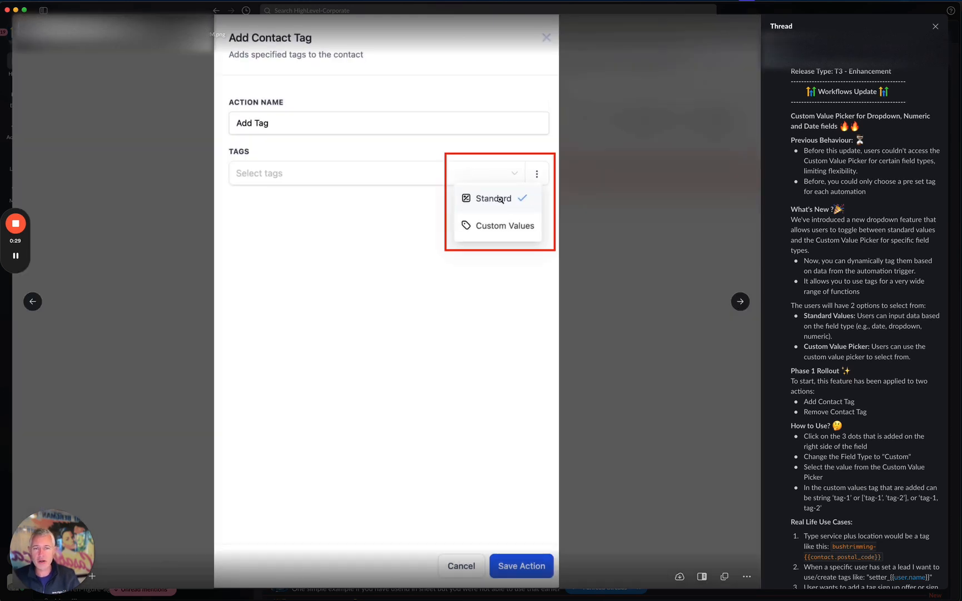
pyautogui.moveTo(721, 305)
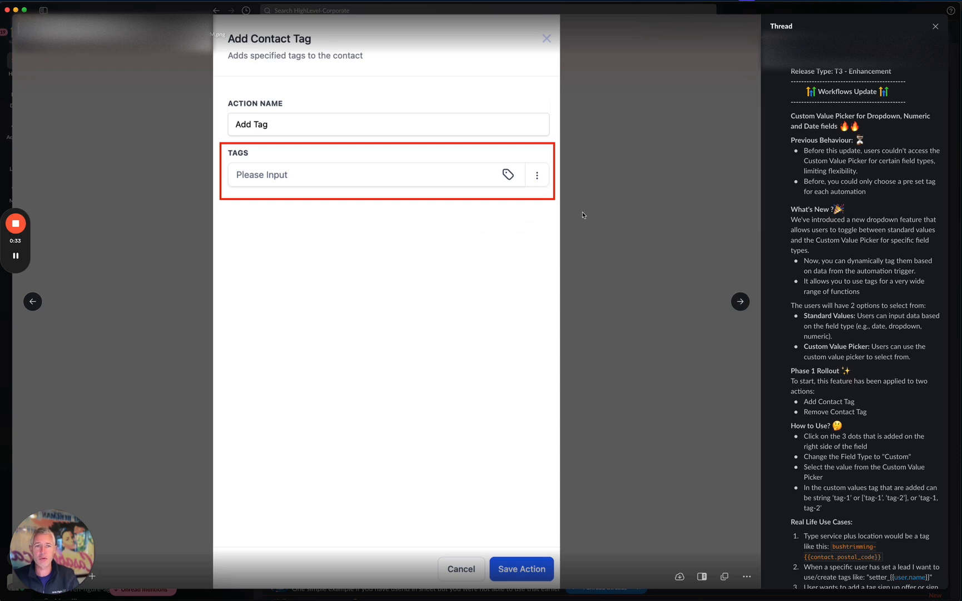
pyautogui.moveTo(495, 172)
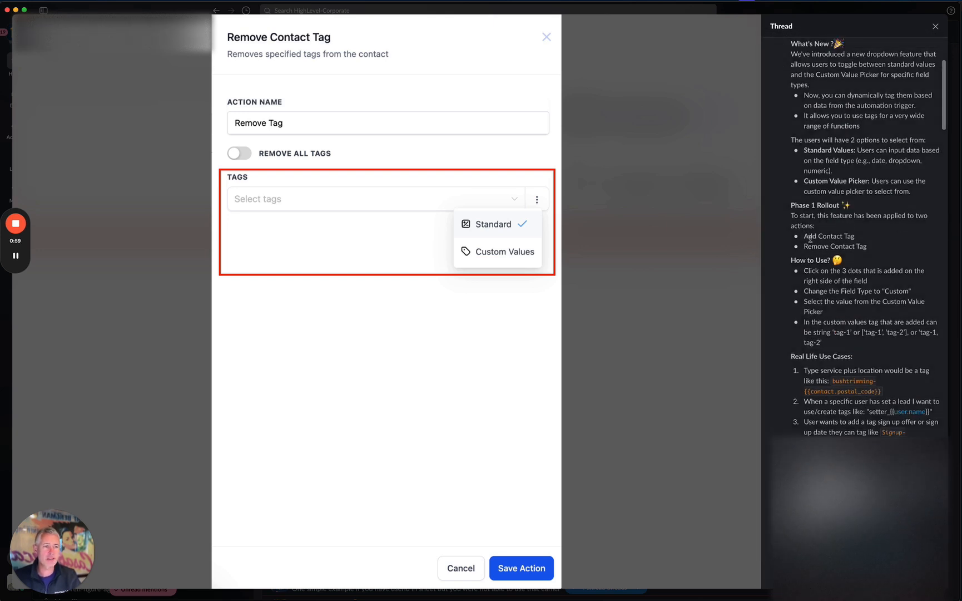
pyautogui.moveTo(949, 316)
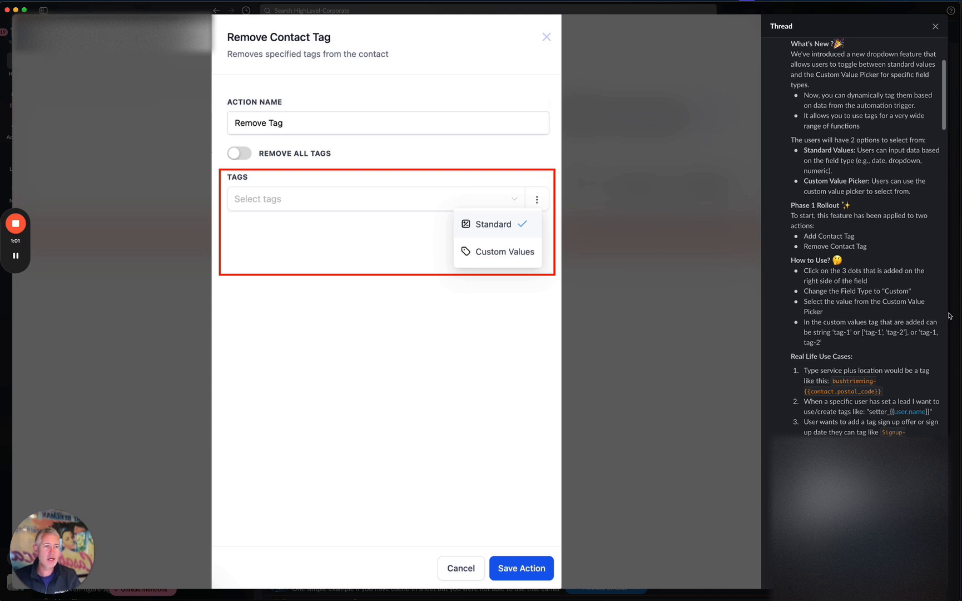